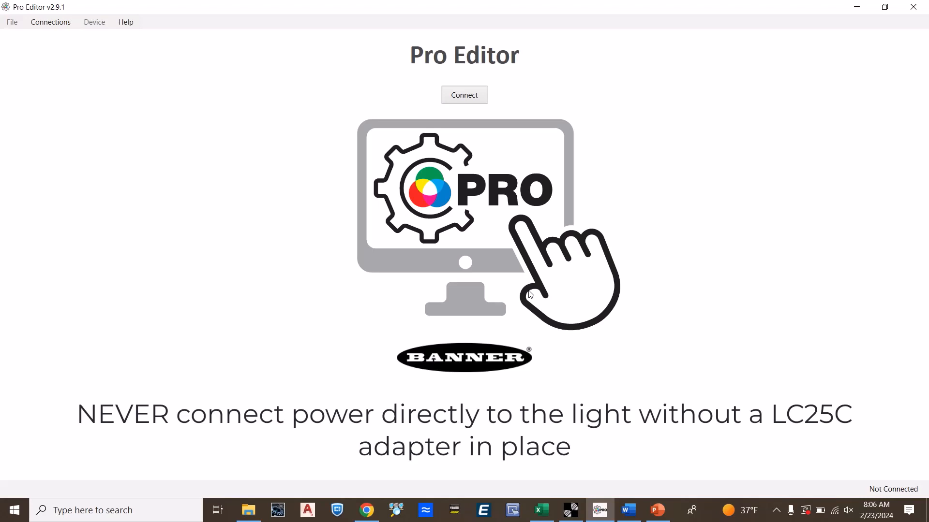
Step: Connect to the LC25C-WLF12-RGB7Q light on COM12 and continue to the Applications screen
left_click(464, 95)
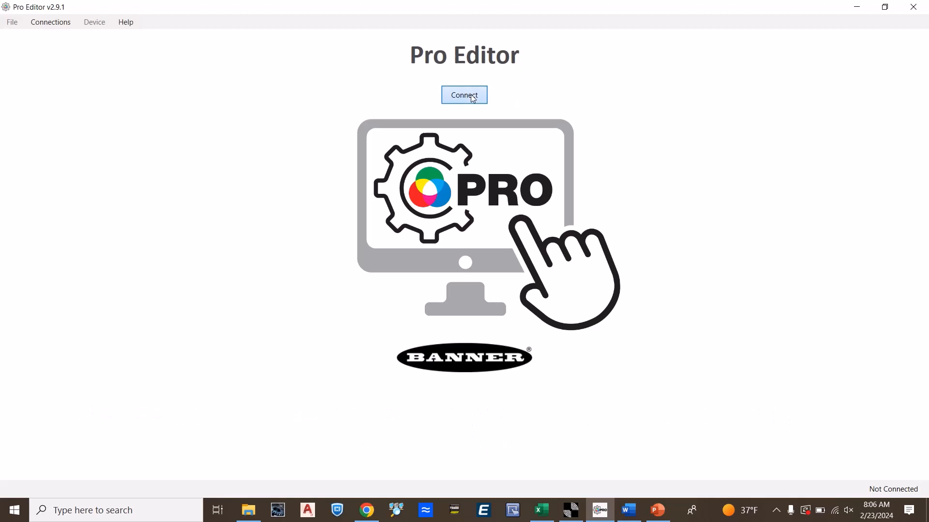
left_click(463, 95)
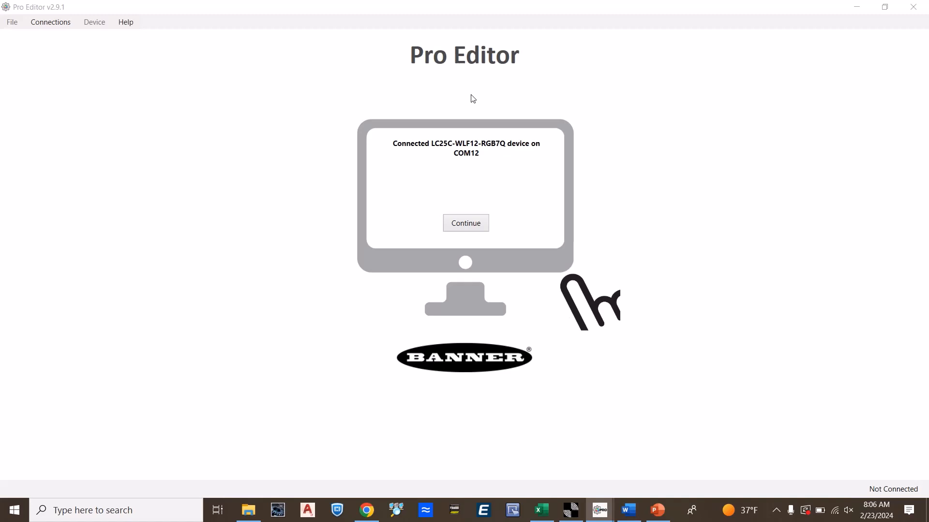
mouse_move(463, 100)
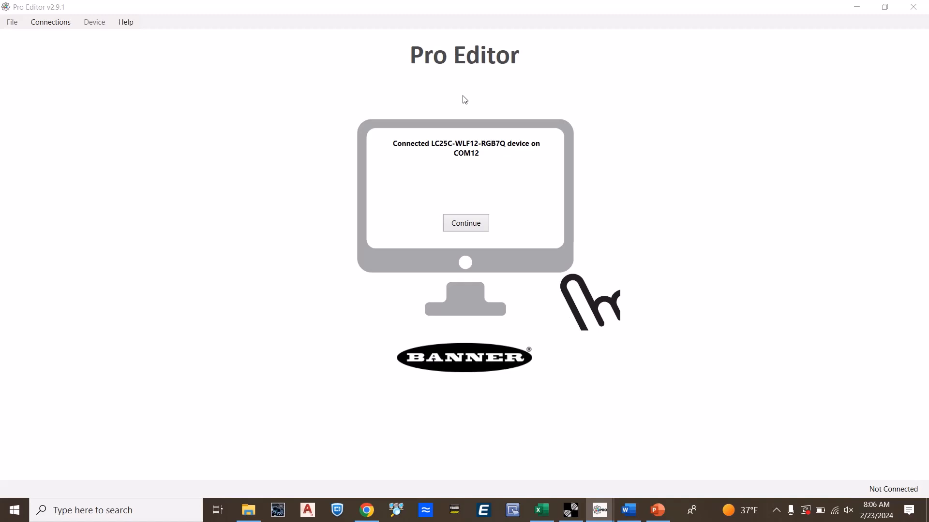
mouse_move(413, 100)
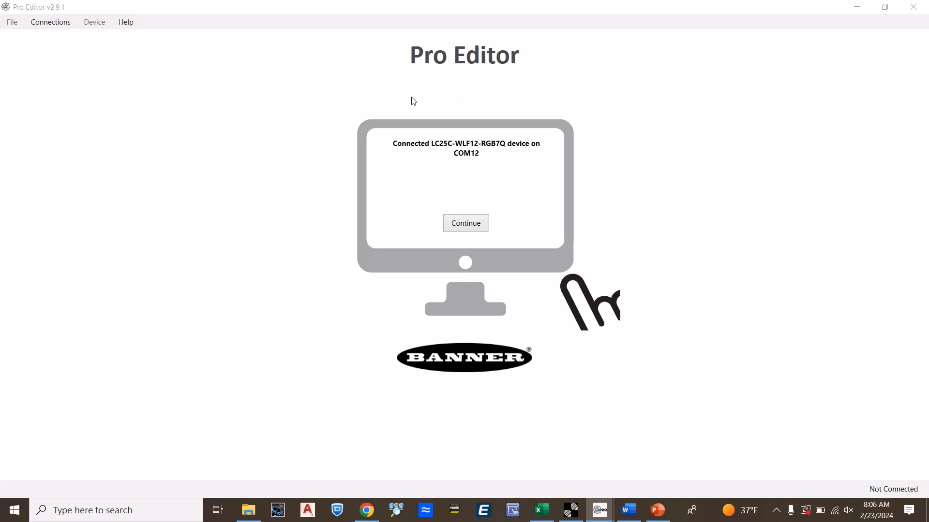
left_click(465, 224)
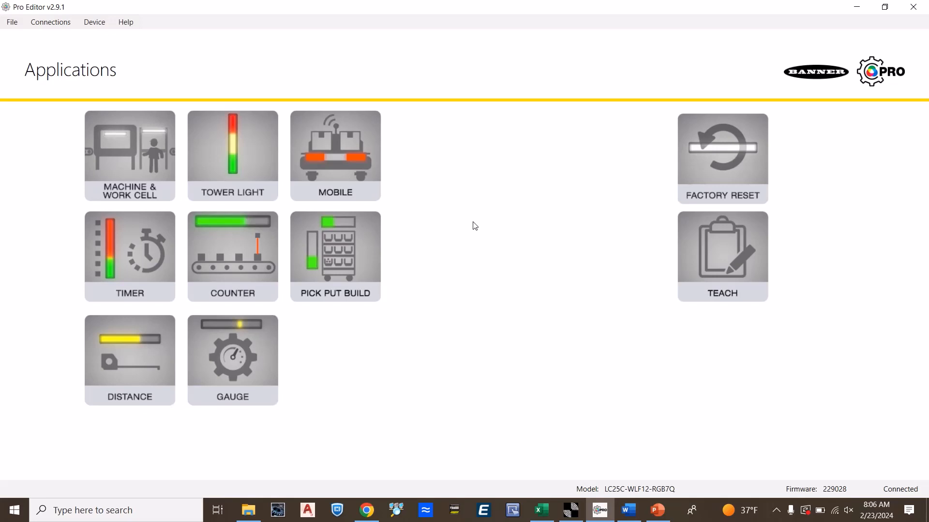
mouse_move(130, 148)
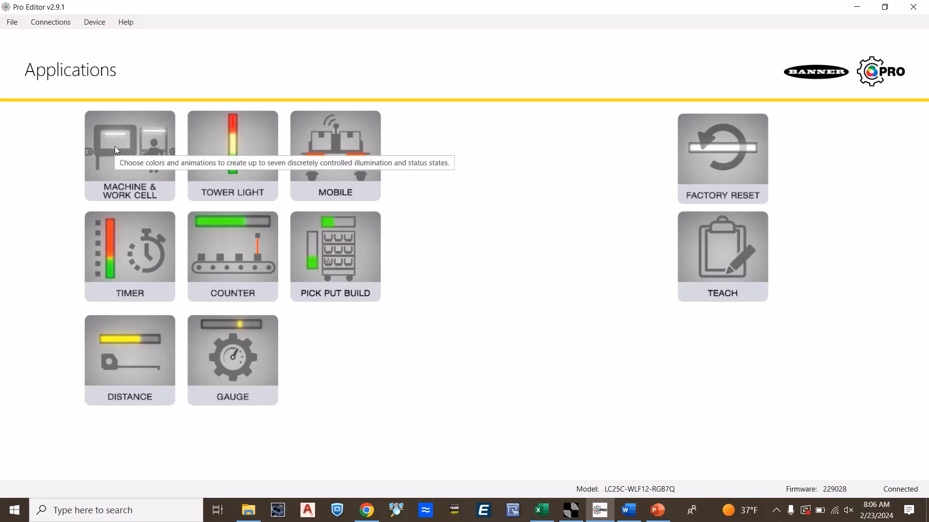
Step: Bring up Process Visualization under the Machine & Work Cell application
left_click(129, 155)
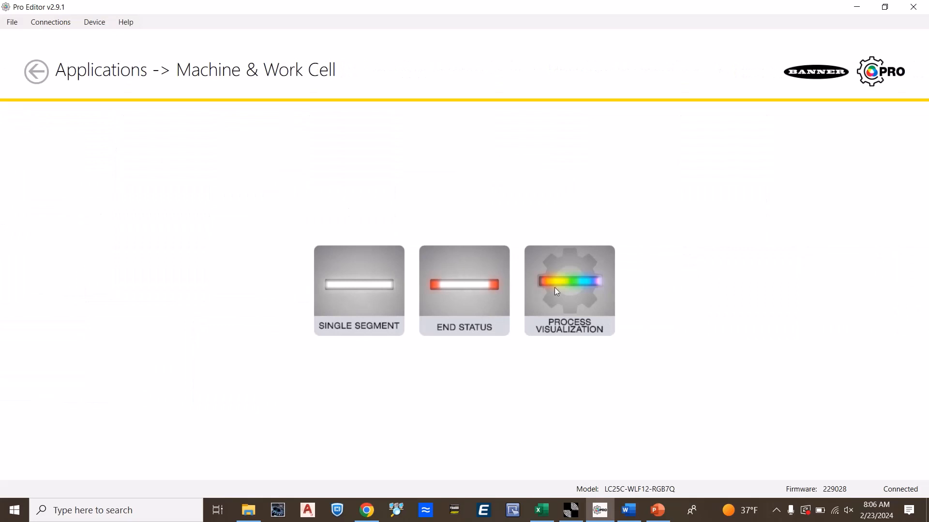
left_click(567, 290)
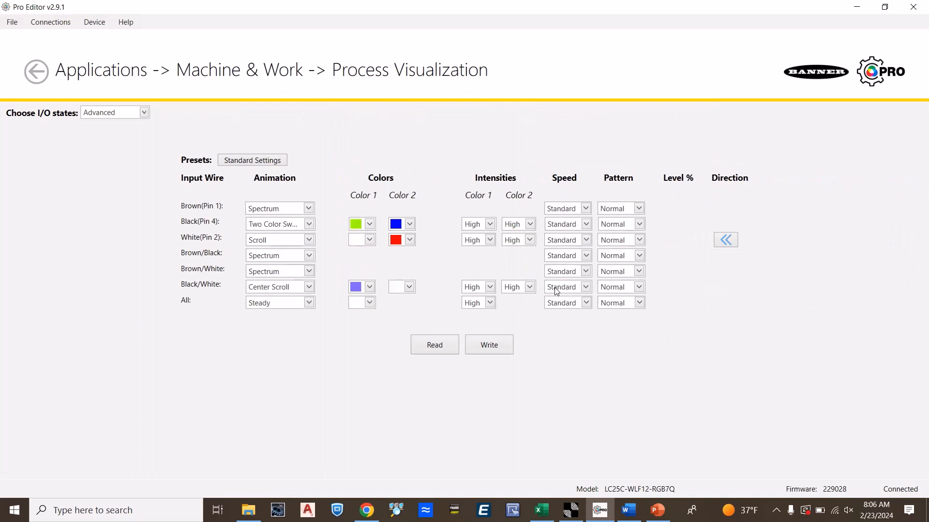
mouse_move(292, 170)
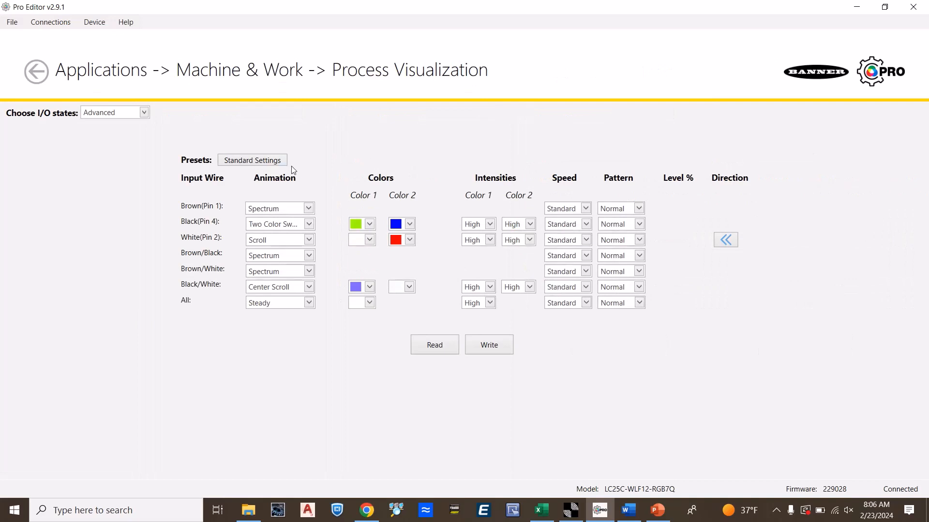
mouse_move(214, 231)
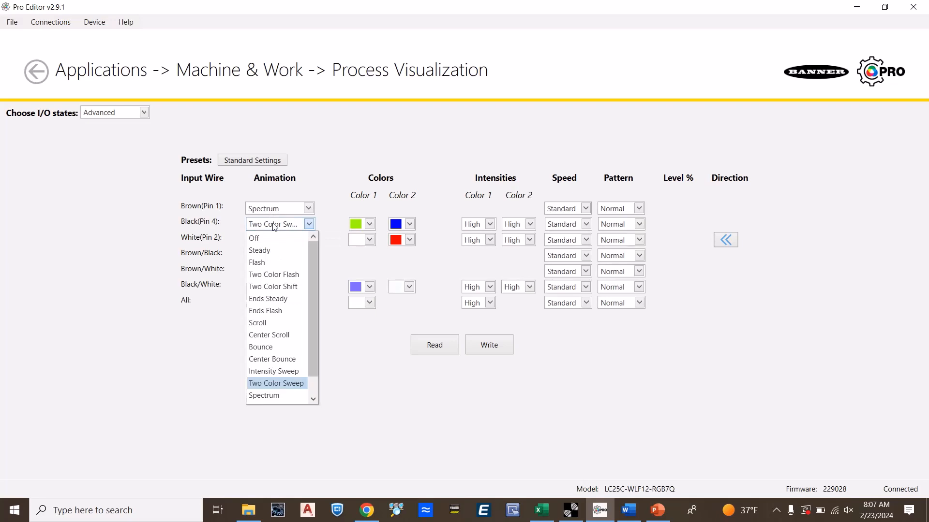
mouse_move(272, 311)
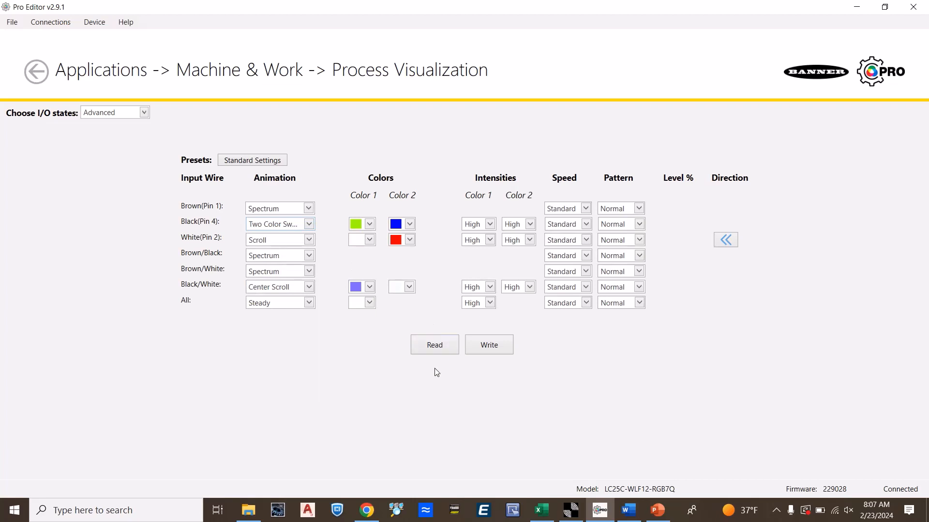
mouse_move(32, 63)
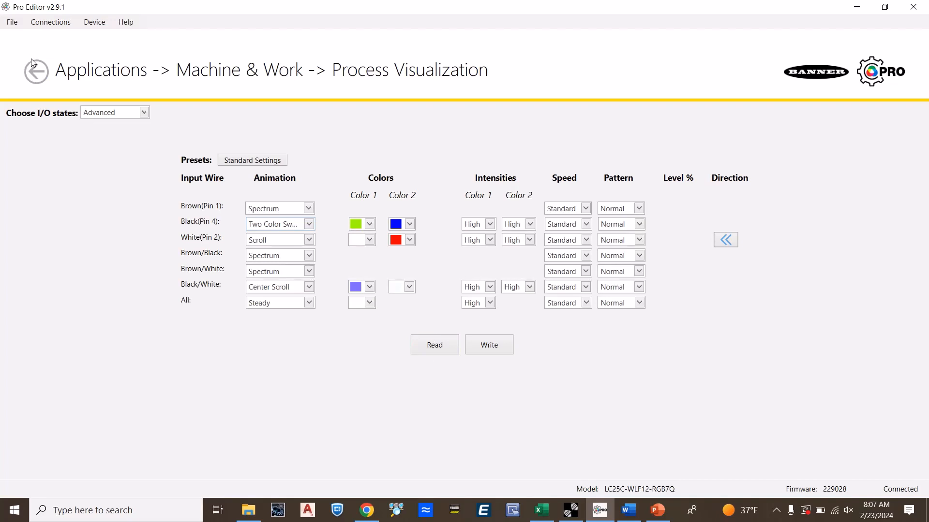
Step: Review the Mobile Advanced Warning settings, then return to the Applications overview
left_click(36, 70)
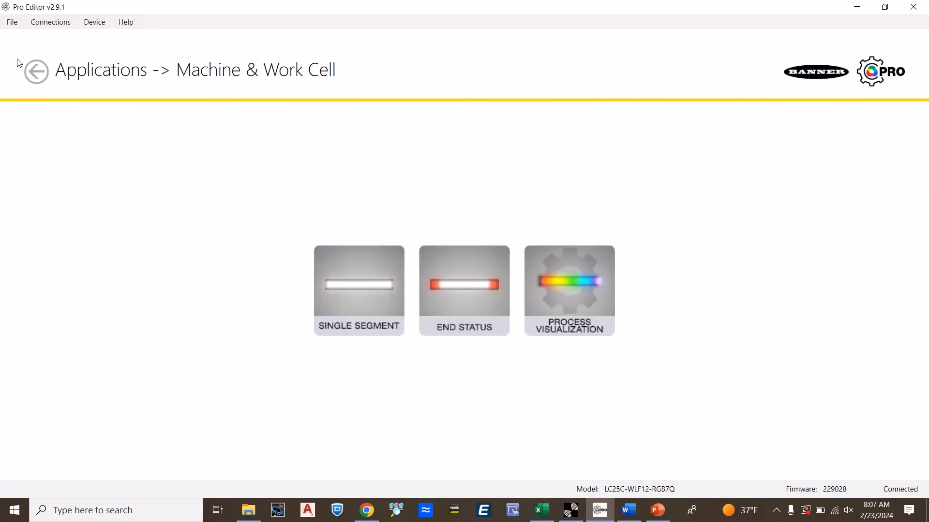
left_click(36, 71)
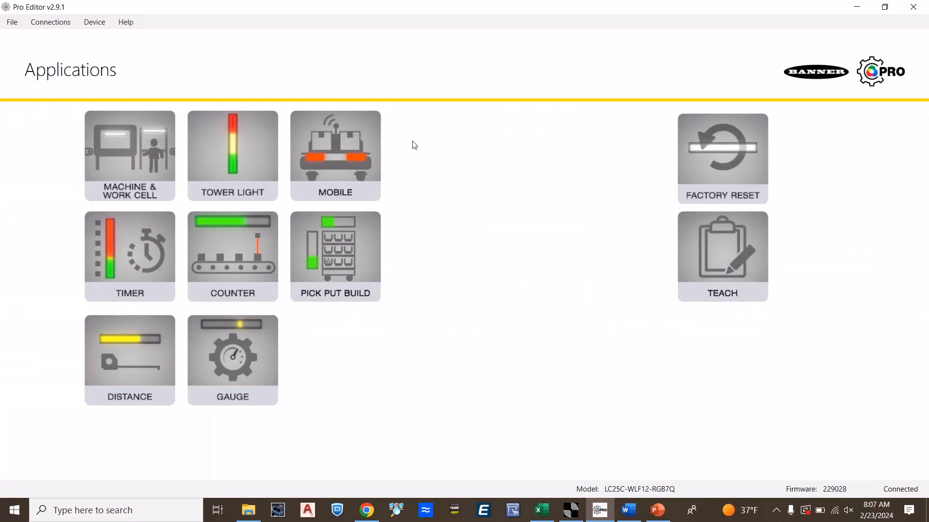
mouse_move(411, 144)
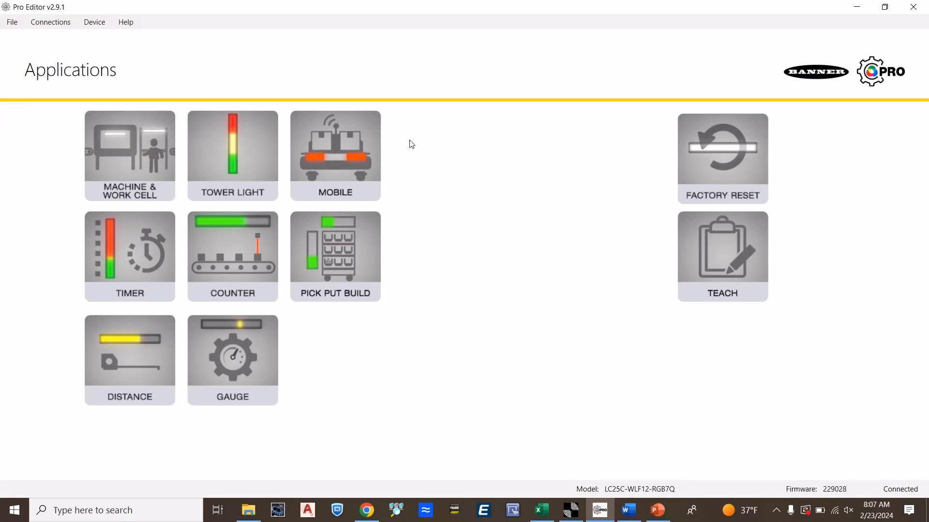
mouse_move(237, 138)
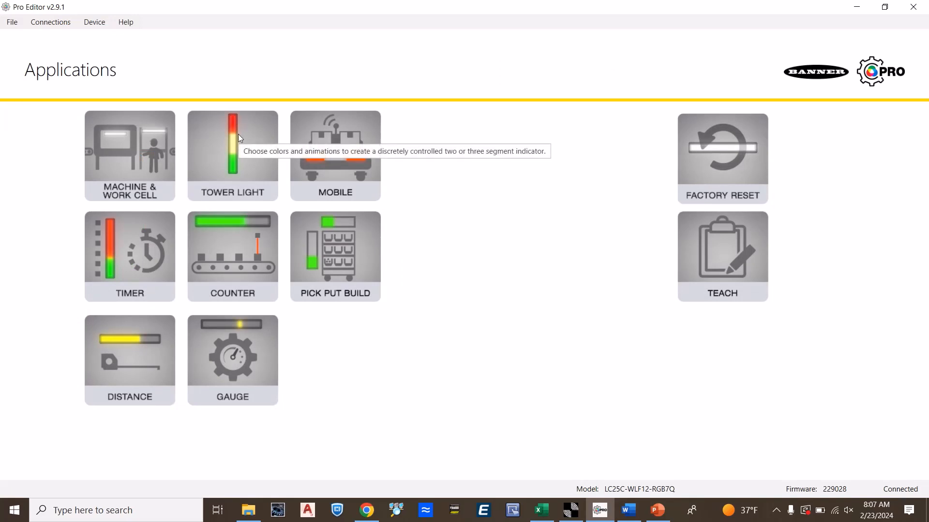
left_click(335, 155)
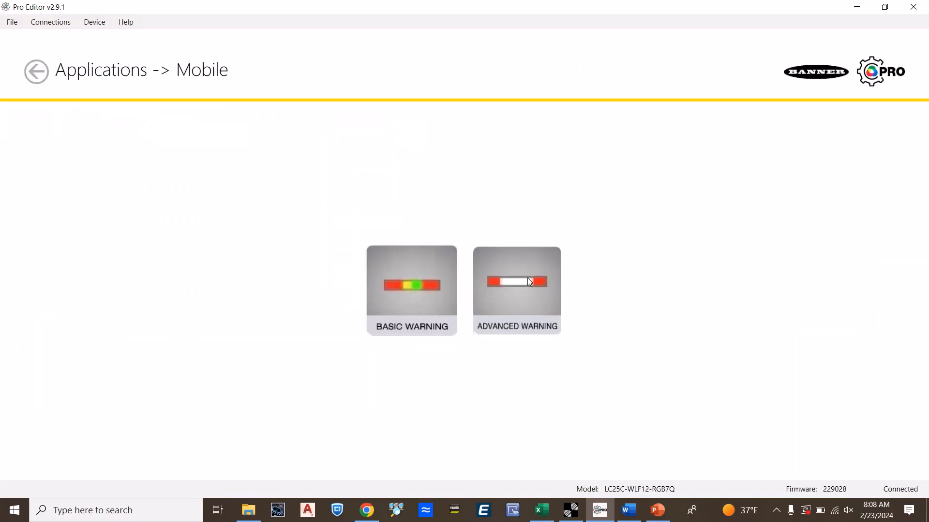
left_click(516, 290)
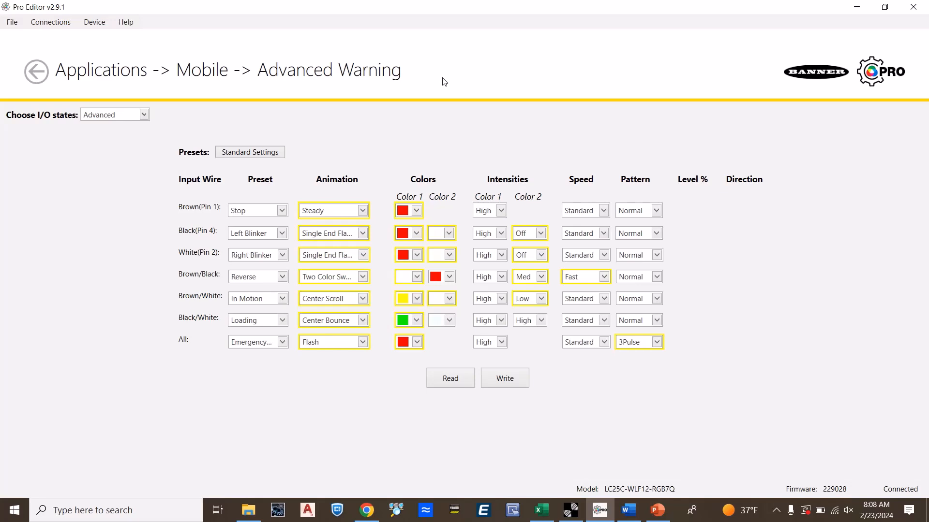
mouse_move(262, 199)
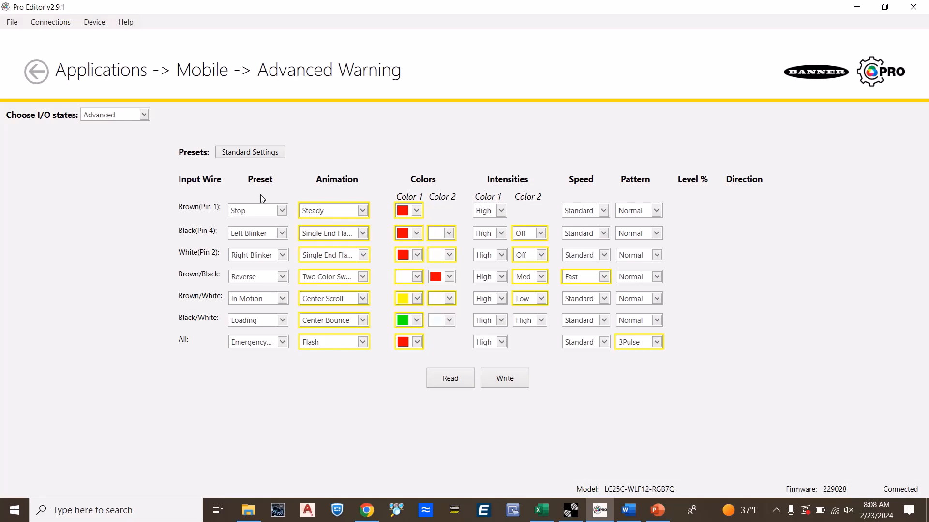
mouse_move(252, 200)
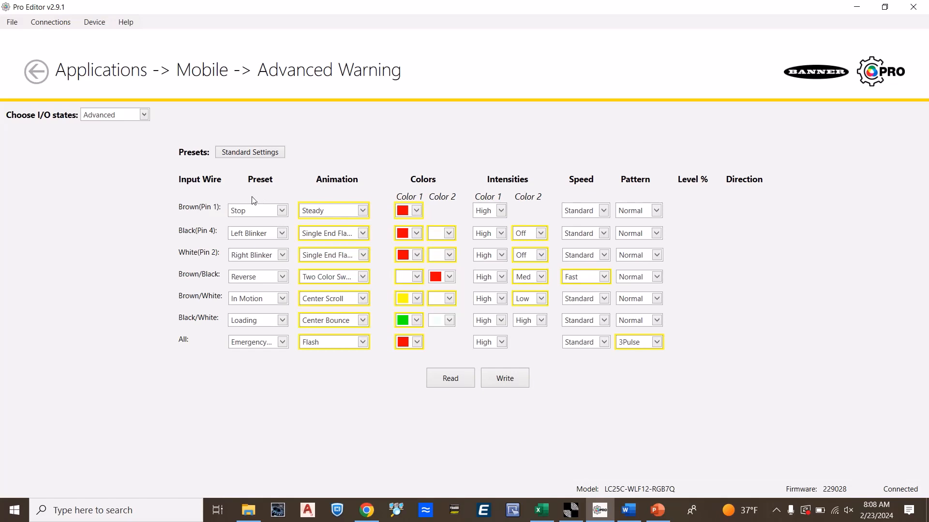
mouse_move(293, 213)
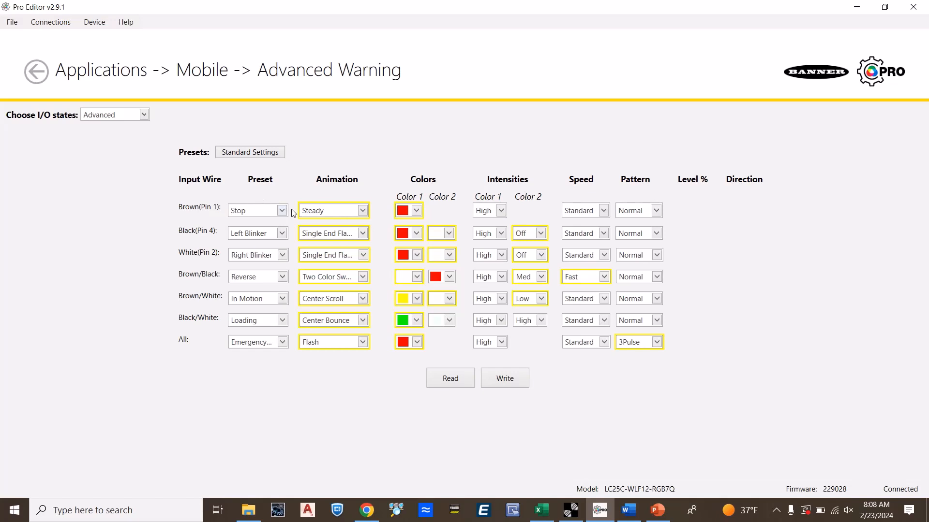
mouse_move(420, 204)
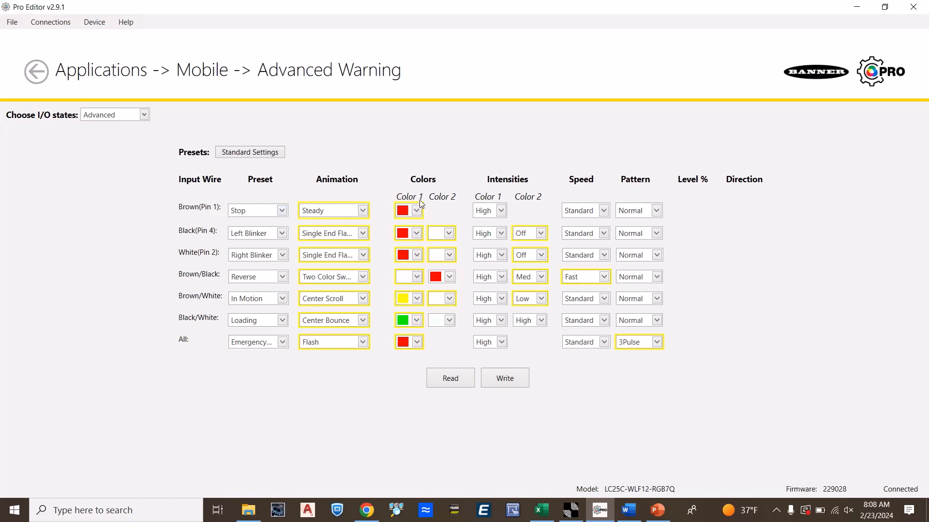
mouse_move(434, 200)
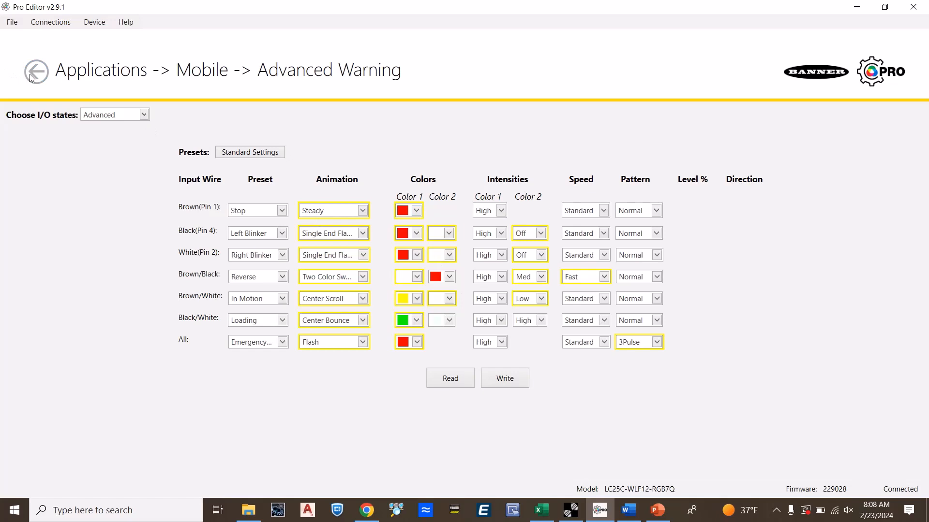
left_click(36, 71)
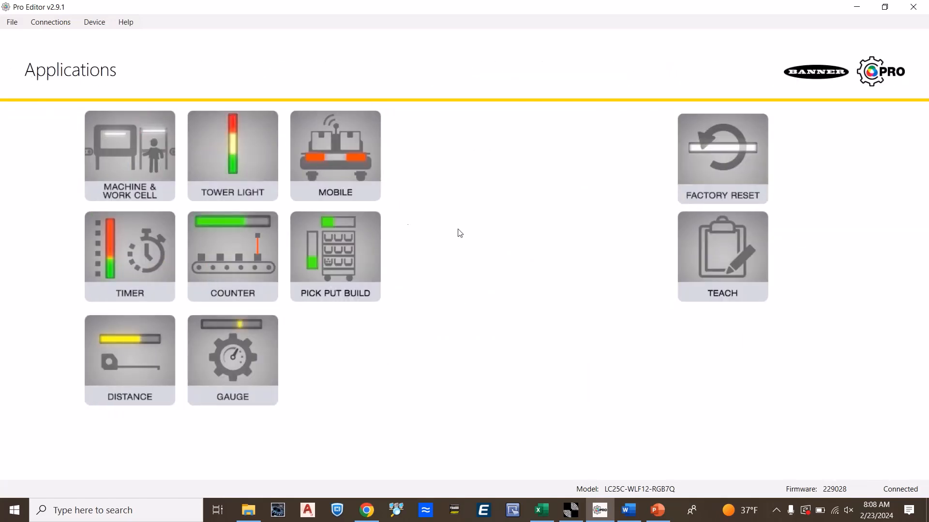
mouse_move(232, 258)
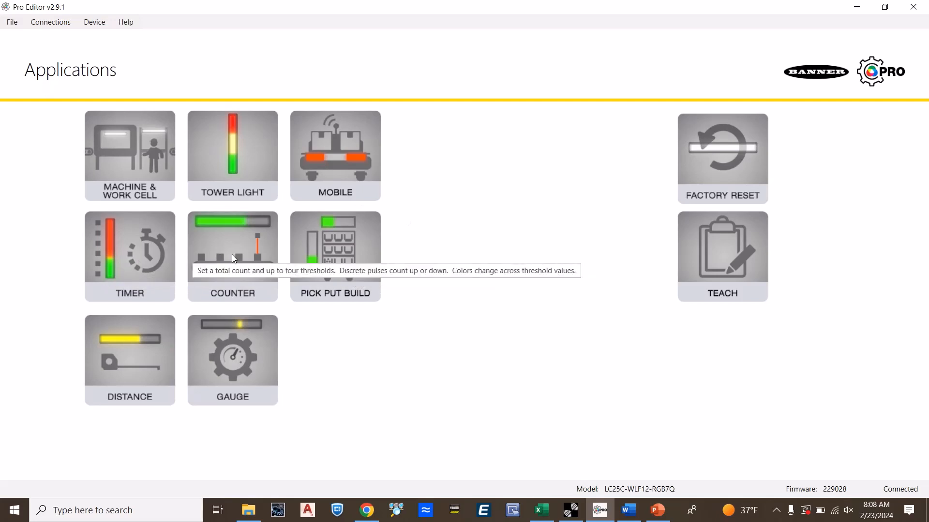
mouse_move(337, 245)
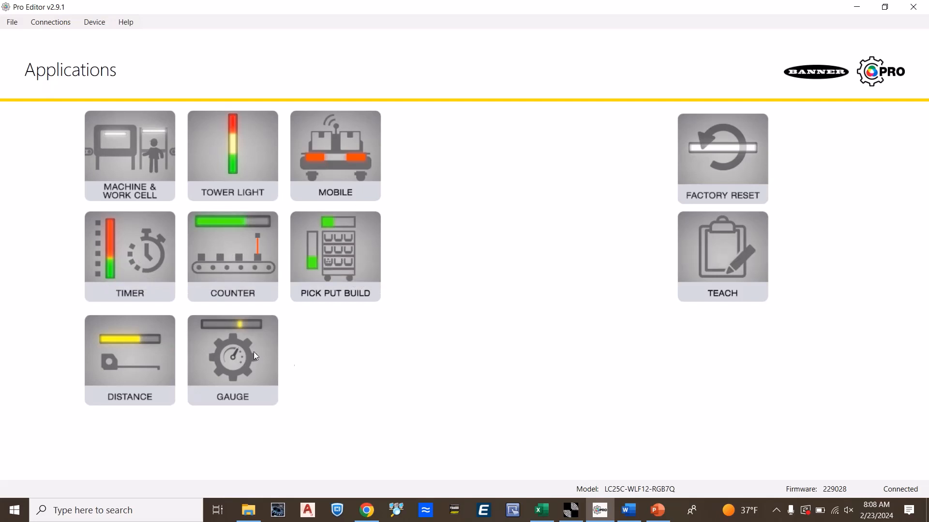
mouse_move(324, 361)
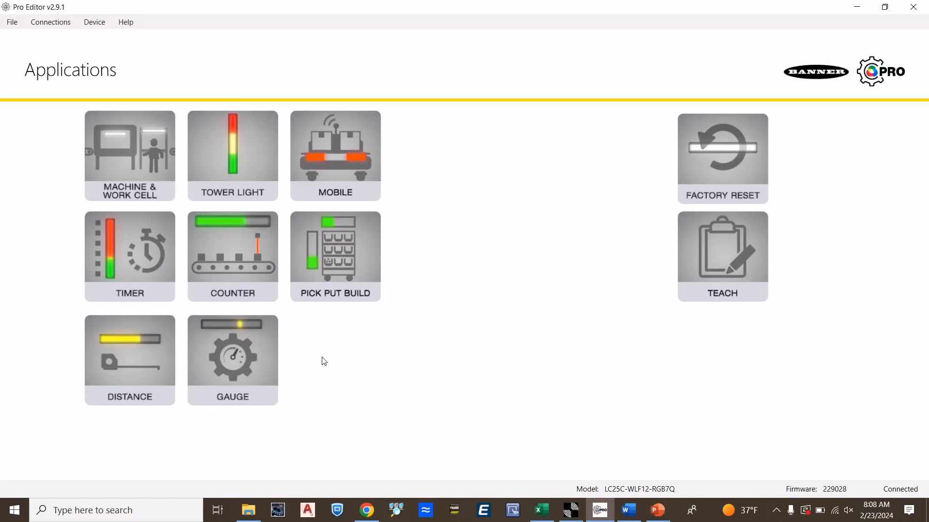
mouse_move(124, 358)
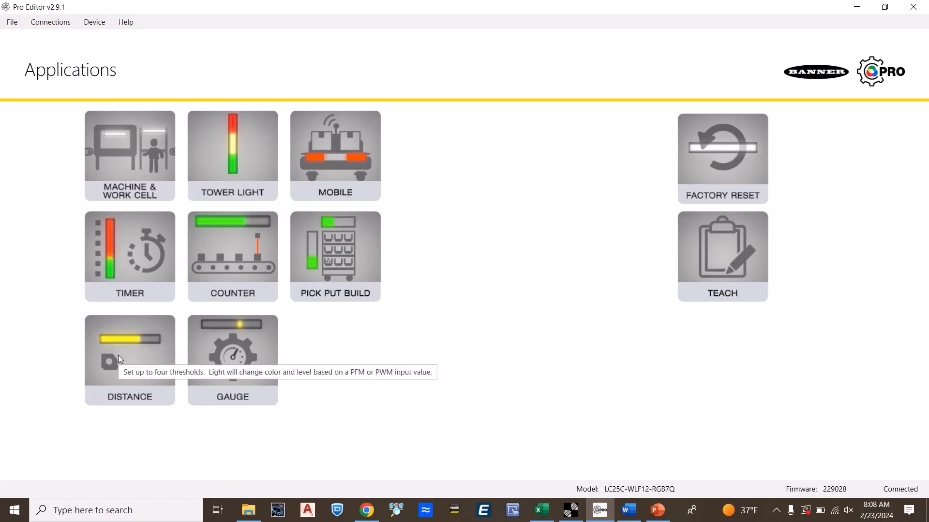
Step: Choose Basic Distance under the Distance application, showing four colour thresholds at 25–100 percent
left_click(128, 349)
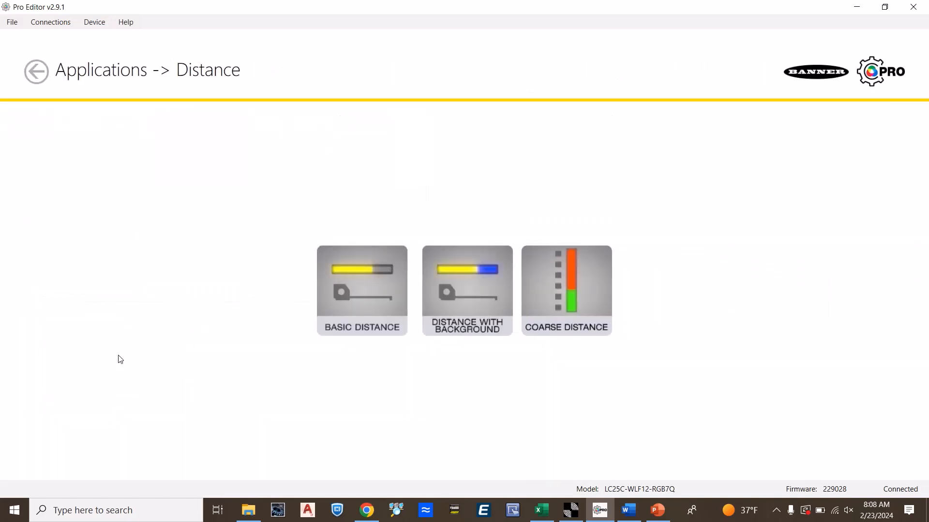
mouse_move(353, 271)
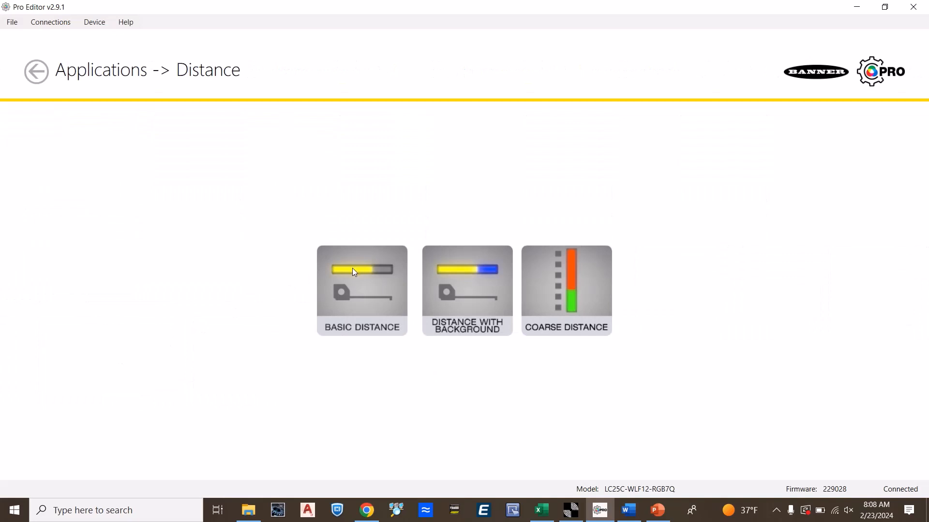
left_click(361, 291)
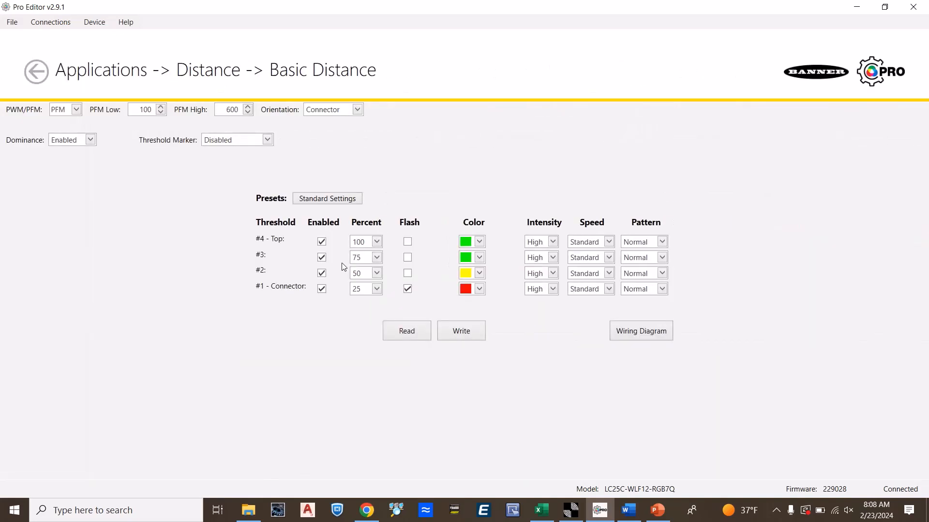
mouse_move(299, 218)
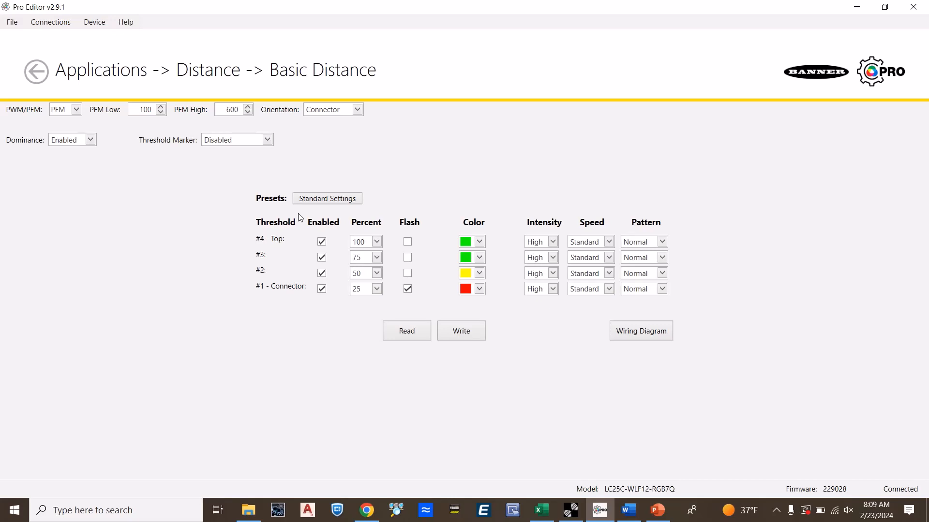
mouse_move(160, 152)
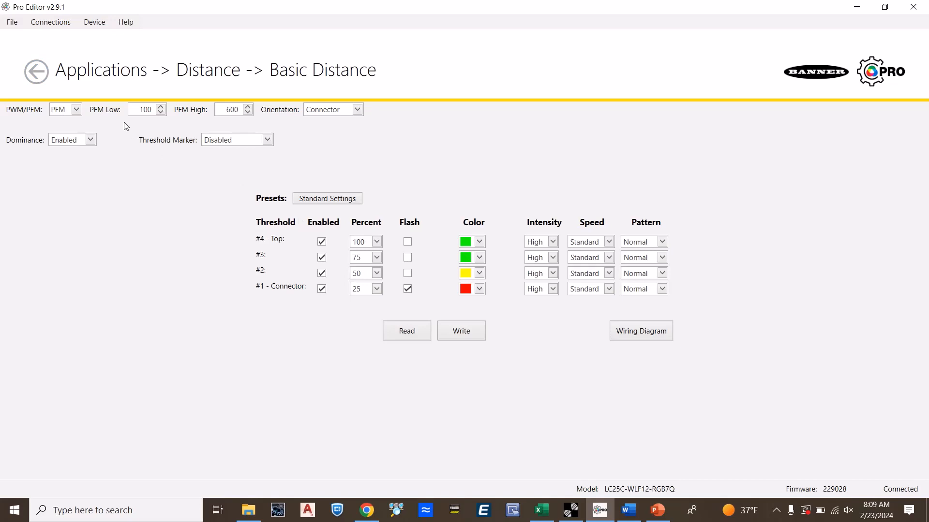
mouse_move(134, 127)
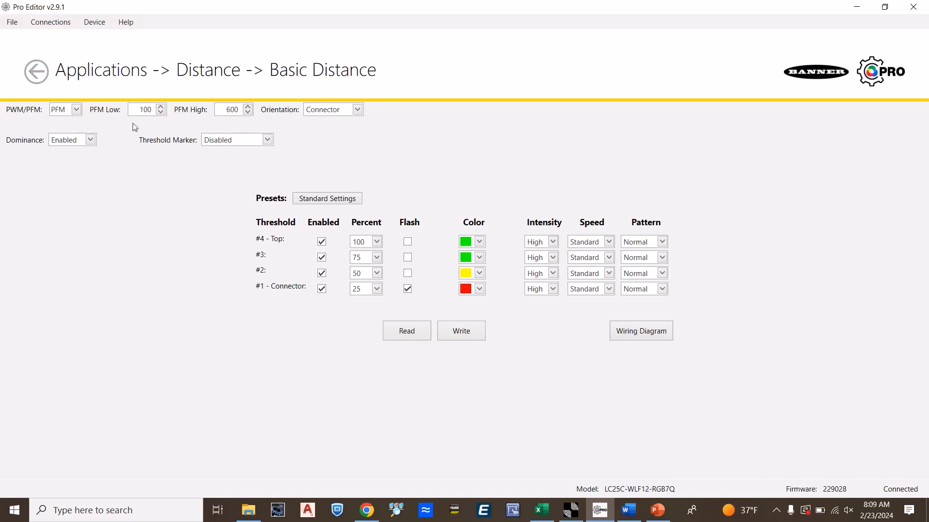
mouse_move(228, 120)
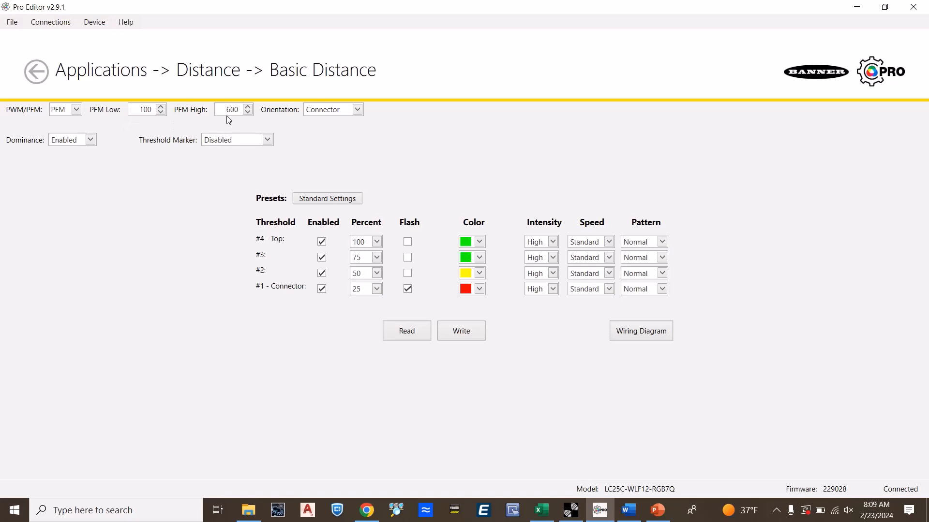
mouse_move(87, 146)
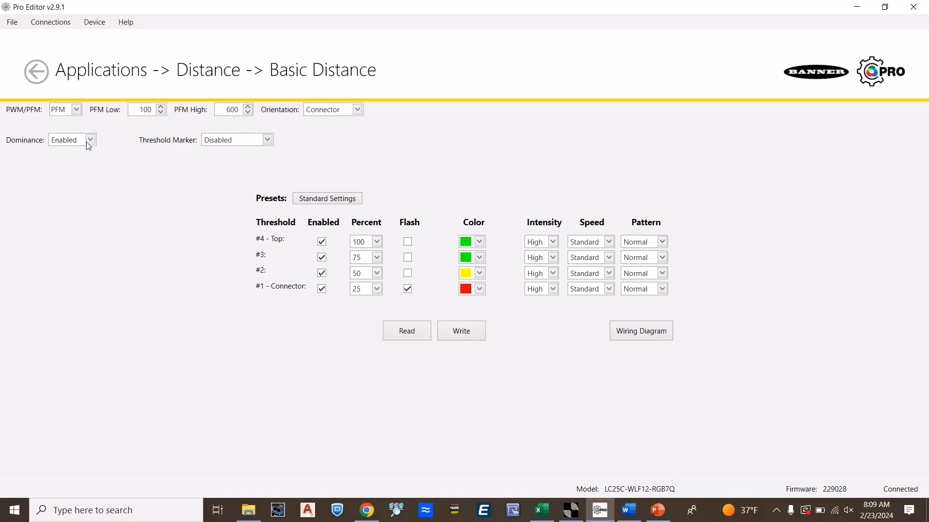
mouse_move(71, 140)
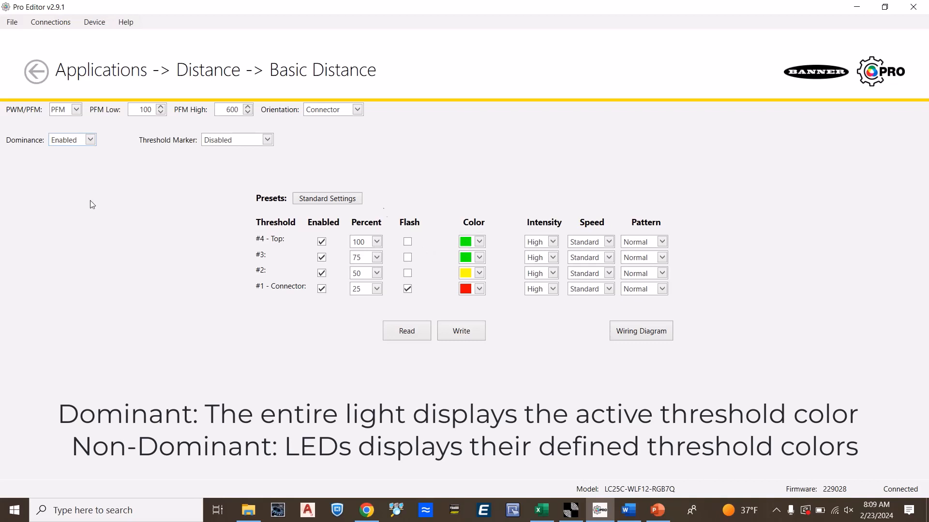
mouse_move(507, 253)
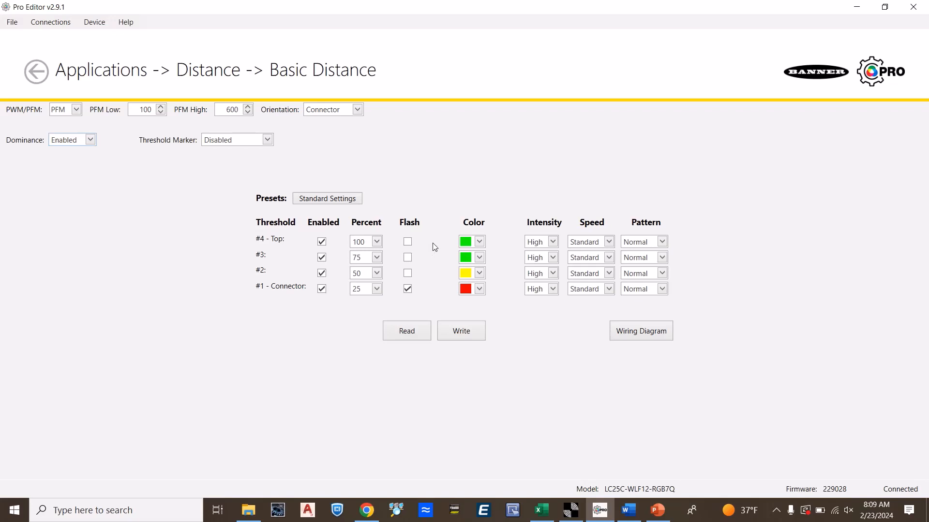
mouse_move(489, 268)
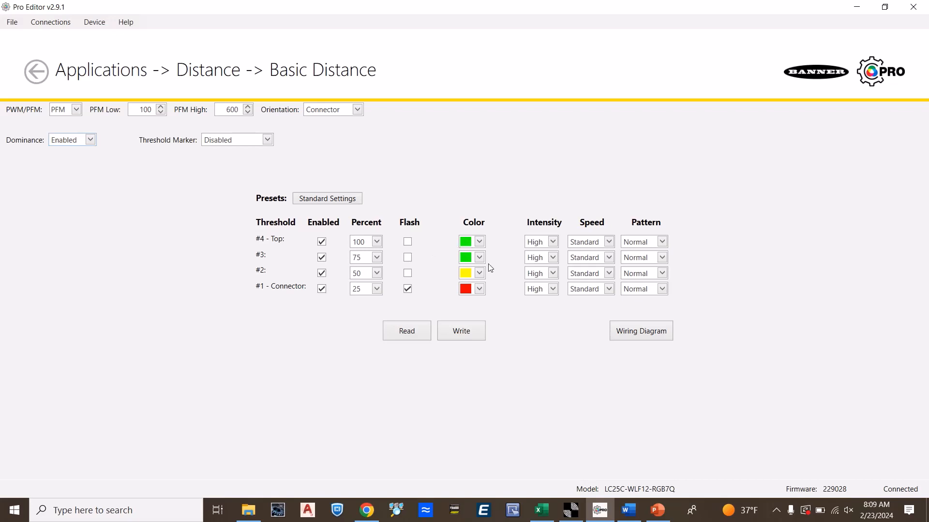
mouse_move(489, 279)
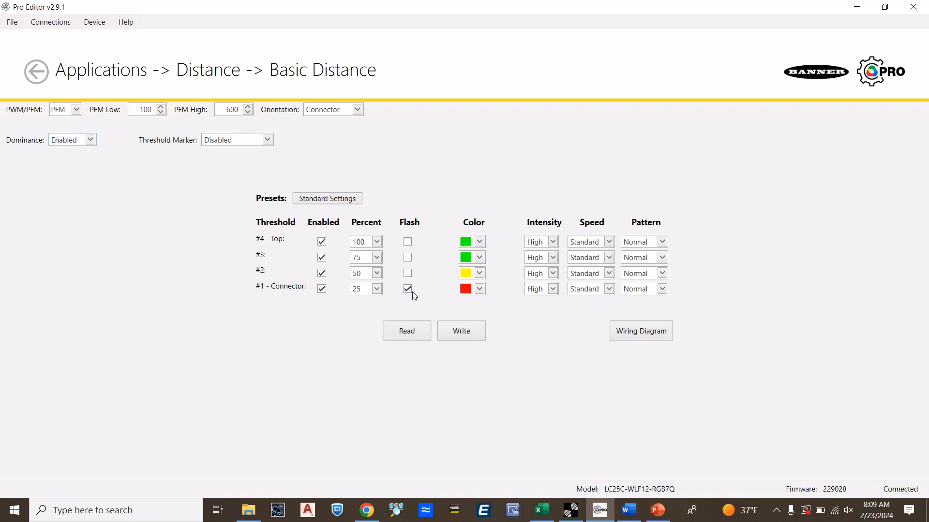
Step: Write the Basic Distance settings to the light and review the PWM/PFM wiring diagram
left_click(460, 331)
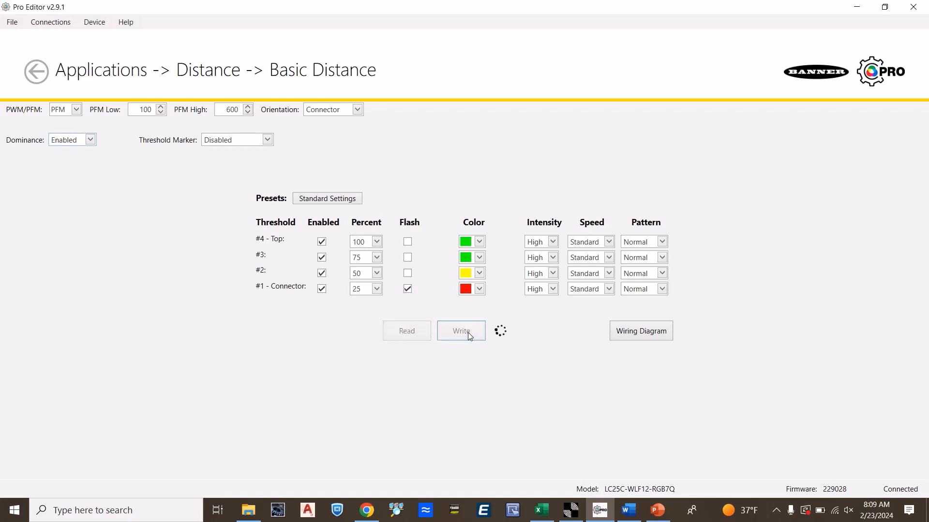
left_click(460, 330)
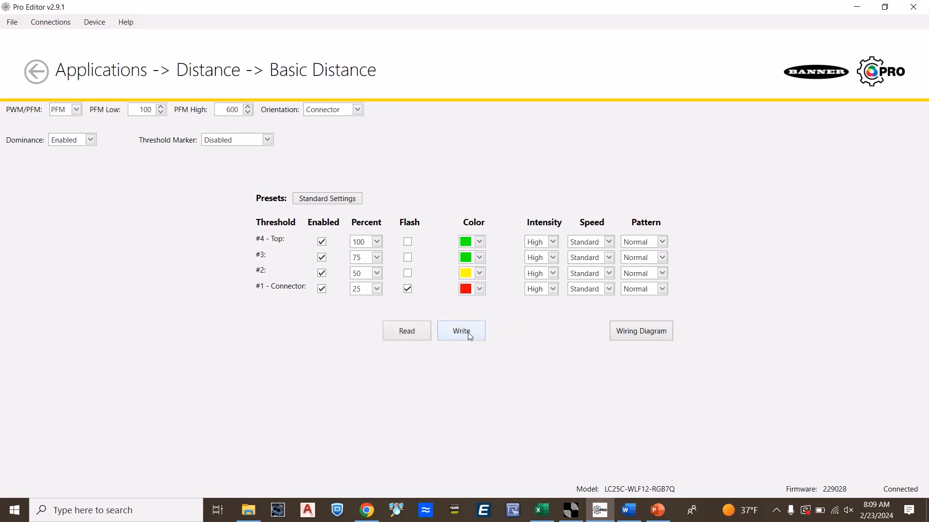
left_click(641, 330)
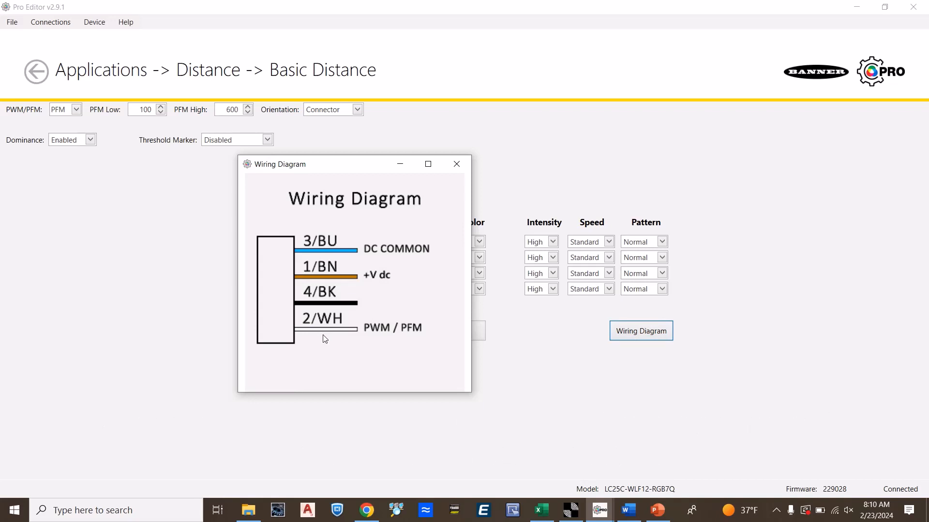
left_click(456, 165)
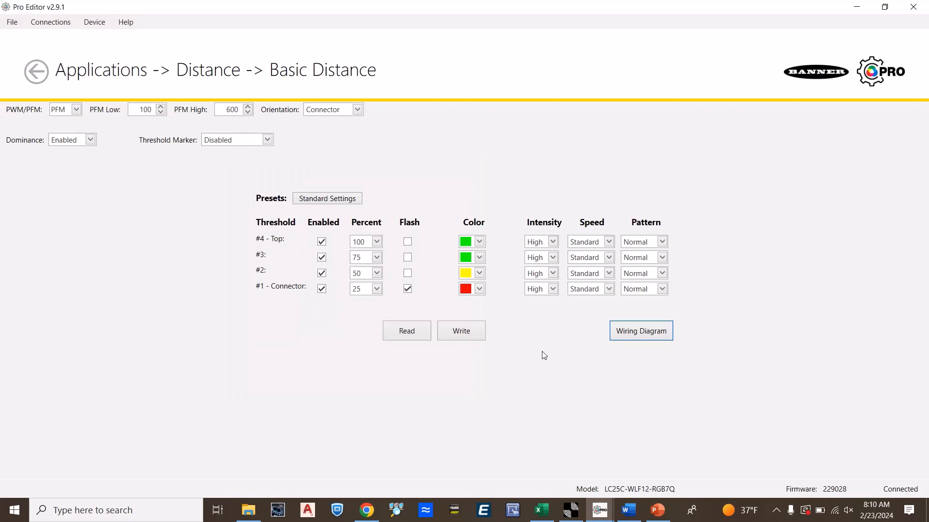